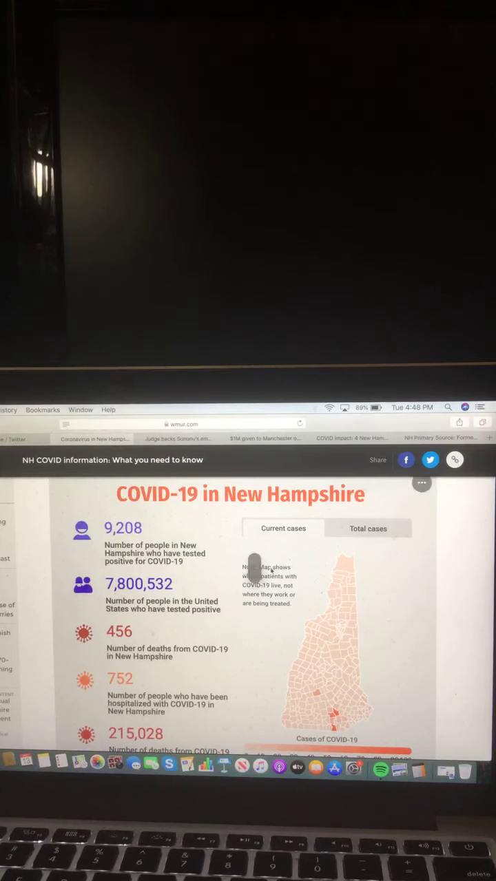
# - Scroll past the statewide summary figures and county map to the Total cases chart
pyautogui.scroll(-3)
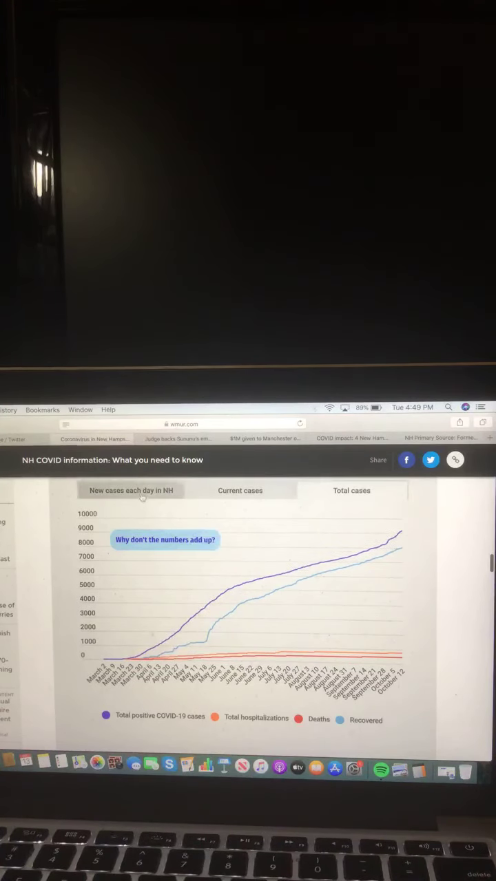
pyautogui.click(129, 490)
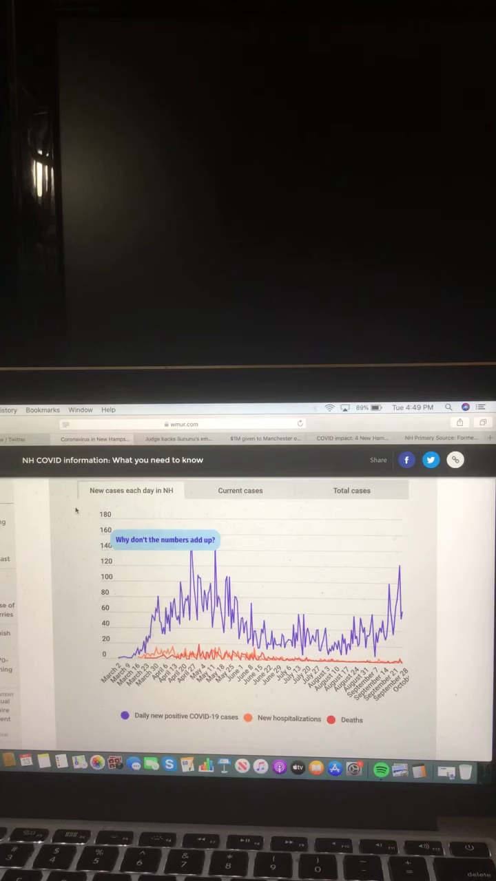
pyautogui.click(239, 490)
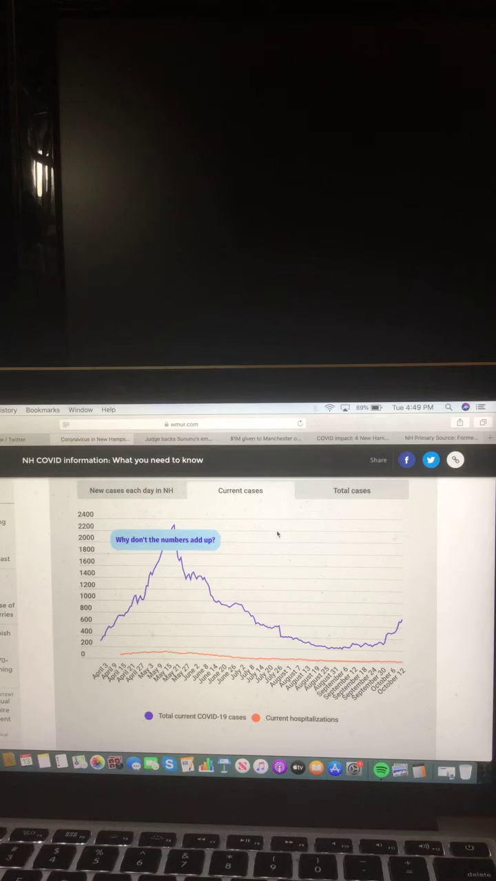
pyautogui.click(352, 490)
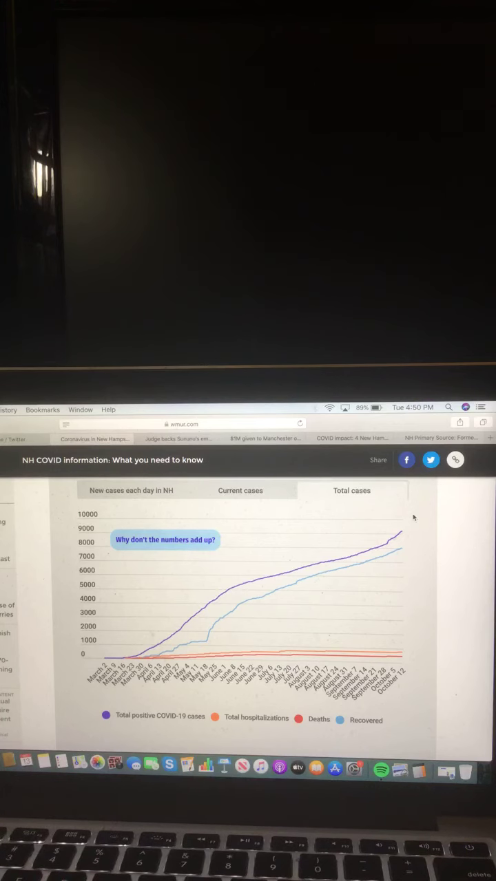
# - View the daily PCR test counts chart, then the sex and risk information breakdowns
pyautogui.scroll(-3)
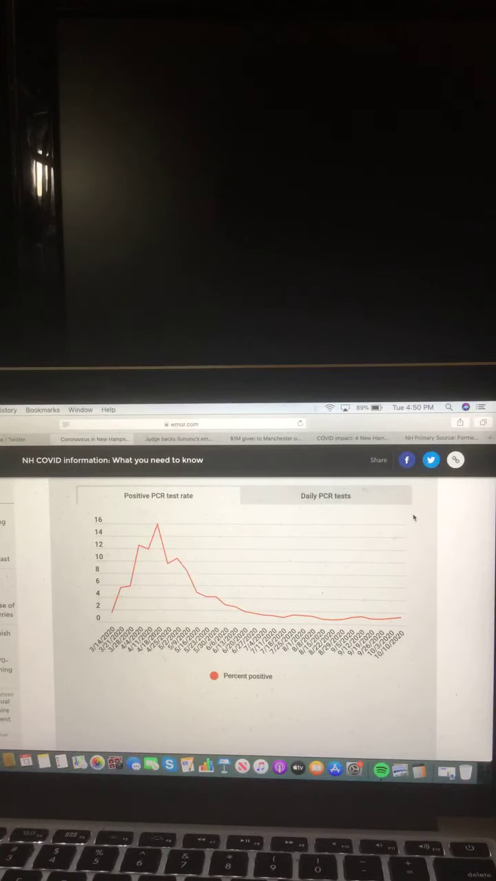
pyautogui.click(325, 496)
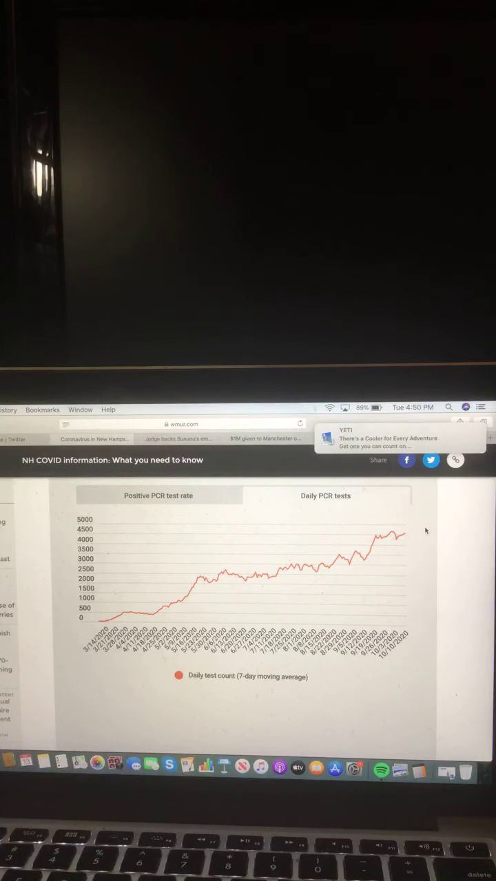
pyautogui.scroll(-3)
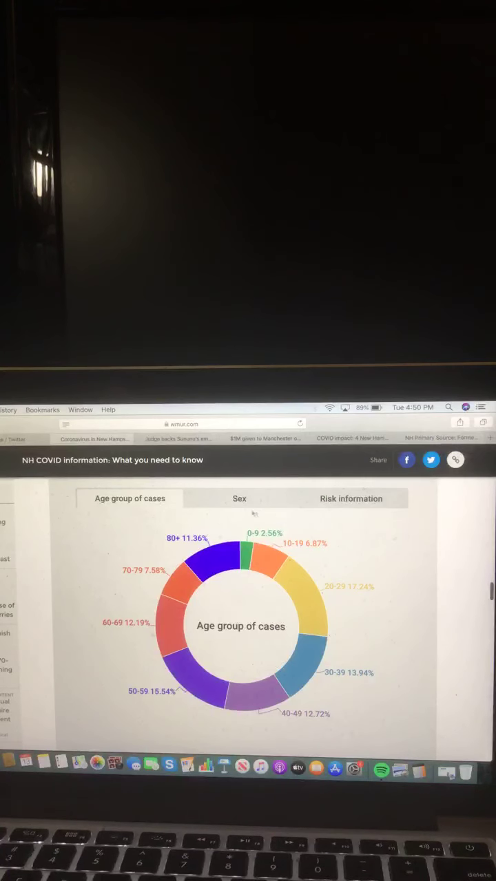
pyautogui.click(239, 498)
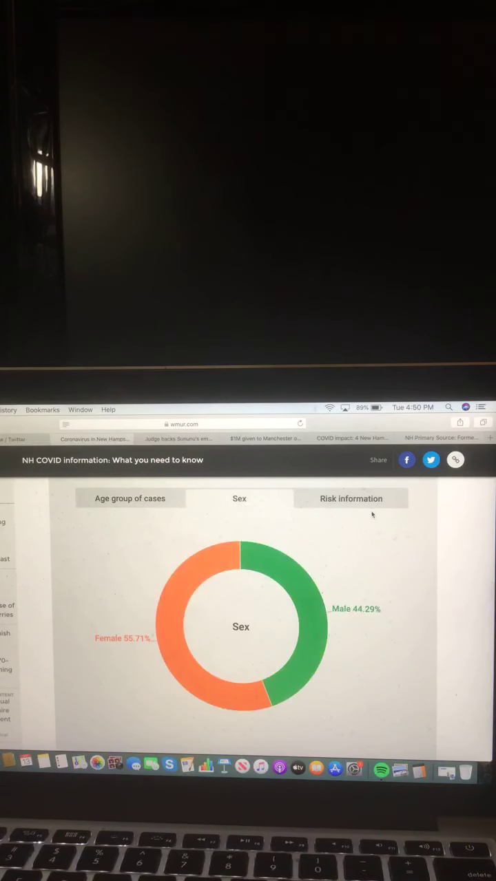
pyautogui.click(351, 498)
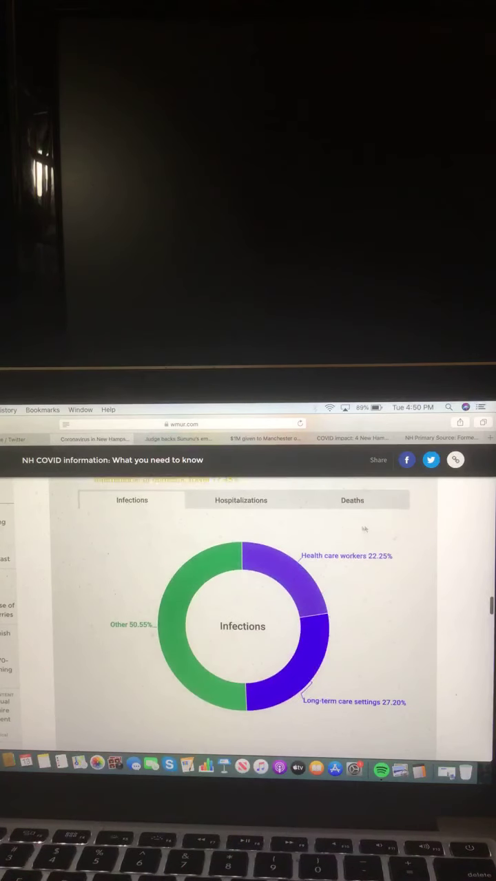
# - View the hospitalizations and deaths breakdowns, then switch the race/ethnicity chart to cases
pyautogui.click(241, 500)
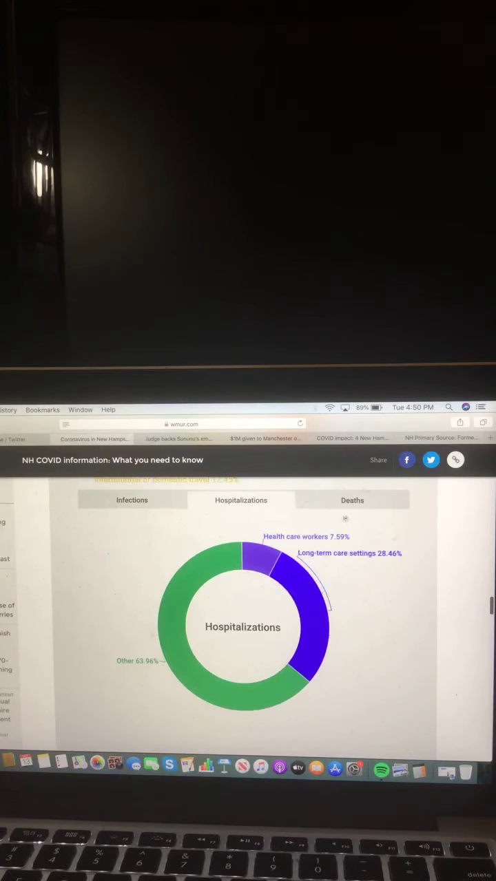
pyautogui.click(352, 499)
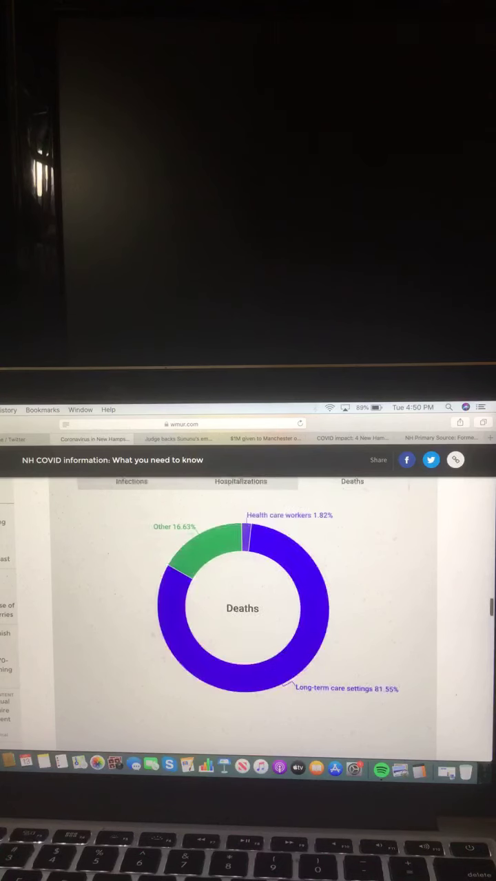
pyautogui.scroll(-3)
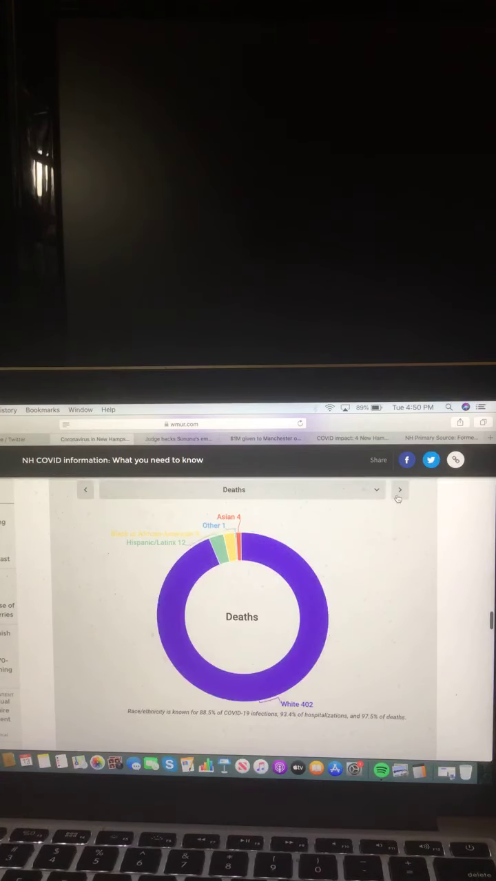
pyautogui.click(398, 489)
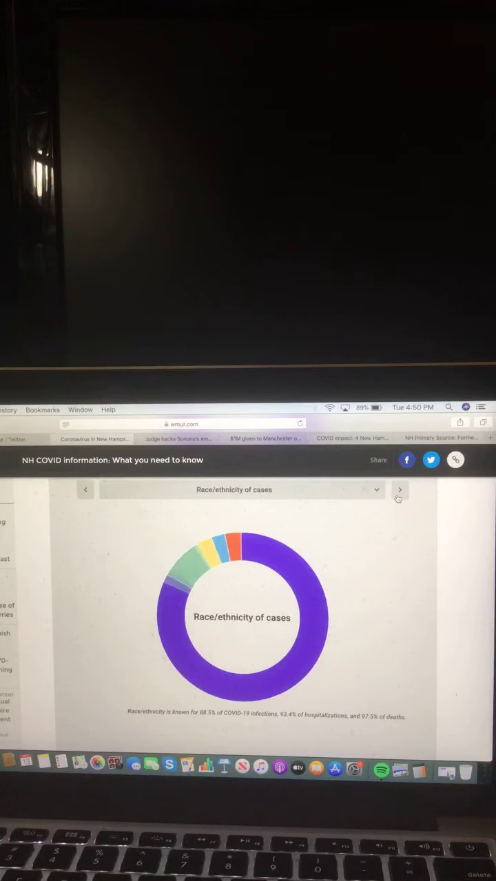
# - Click past the race/ethnicity chart to the Manchester veteran homelessness video report
pyautogui.click(399, 490)
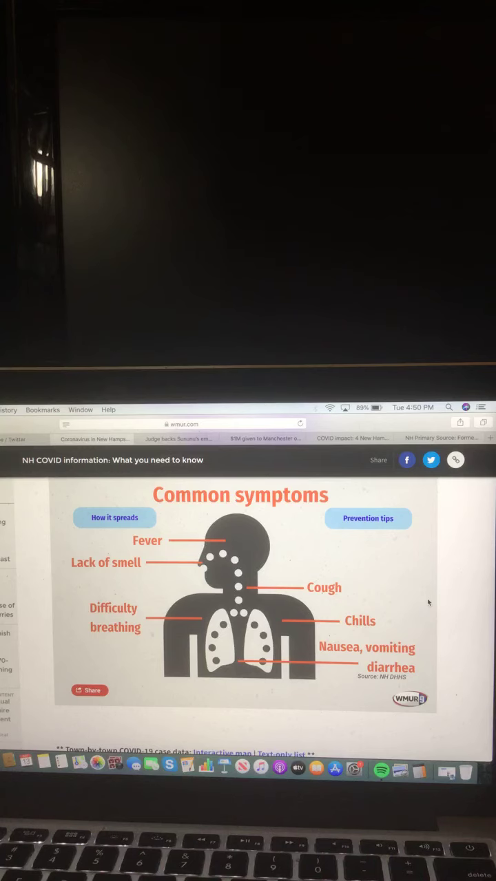
pyautogui.click(114, 518)
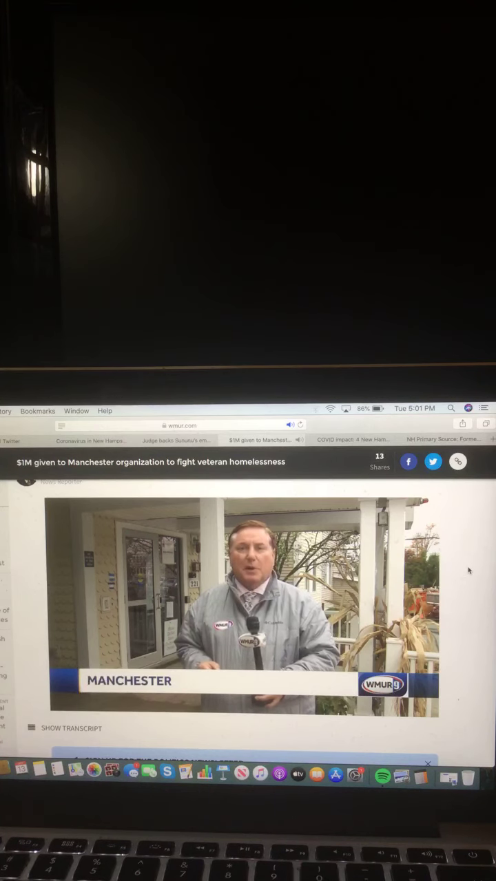
# - Mute the system audio during the Manchester veteran homelessness video
pyautogui.press('mute')
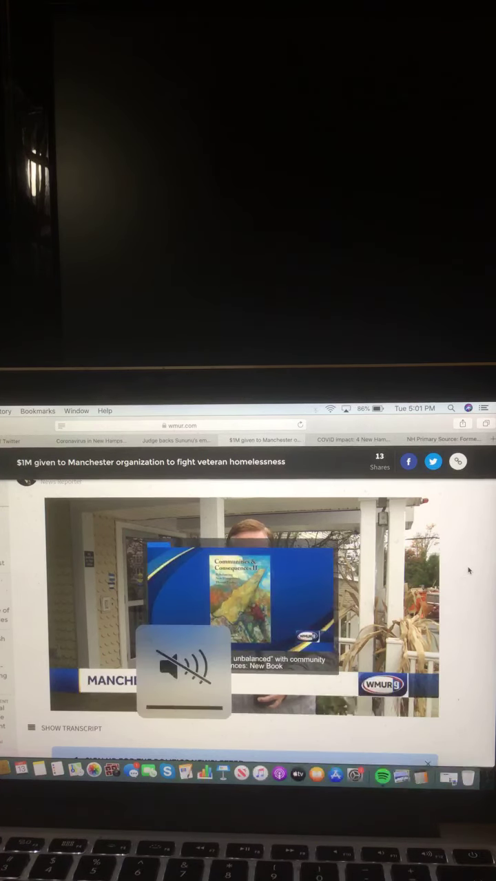